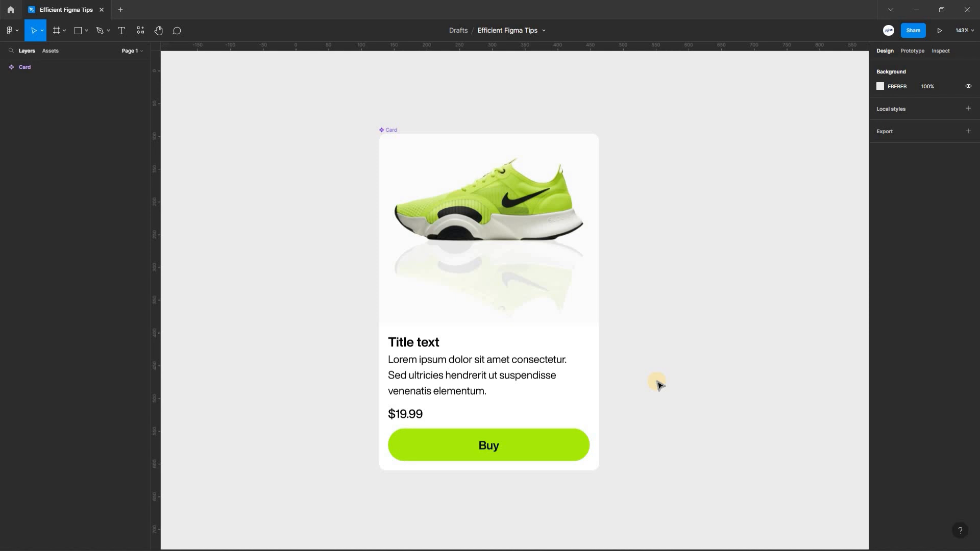
mouse_move(666, 383)
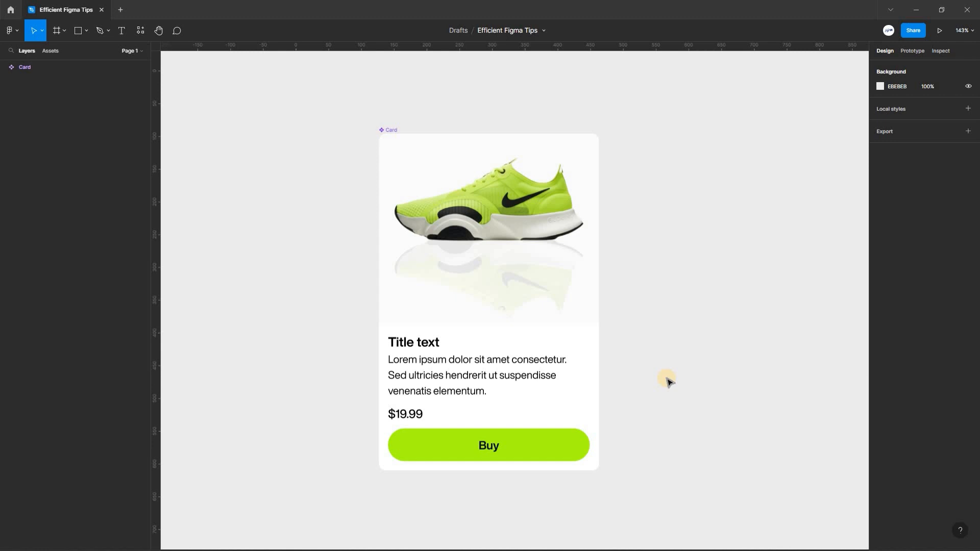
- Select the Card description frame from the layers stacked under the sneaker card's text
click(497, 339)
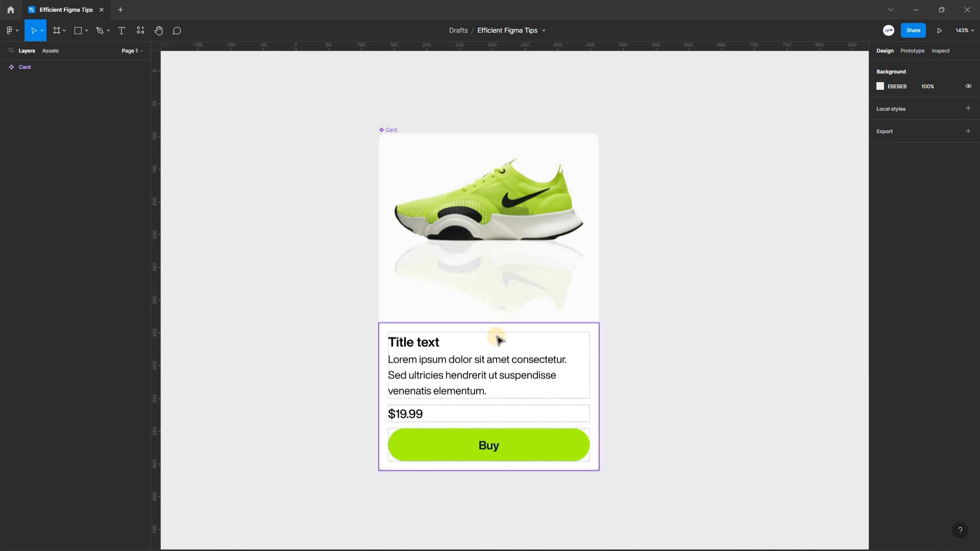
right_click(496, 339)
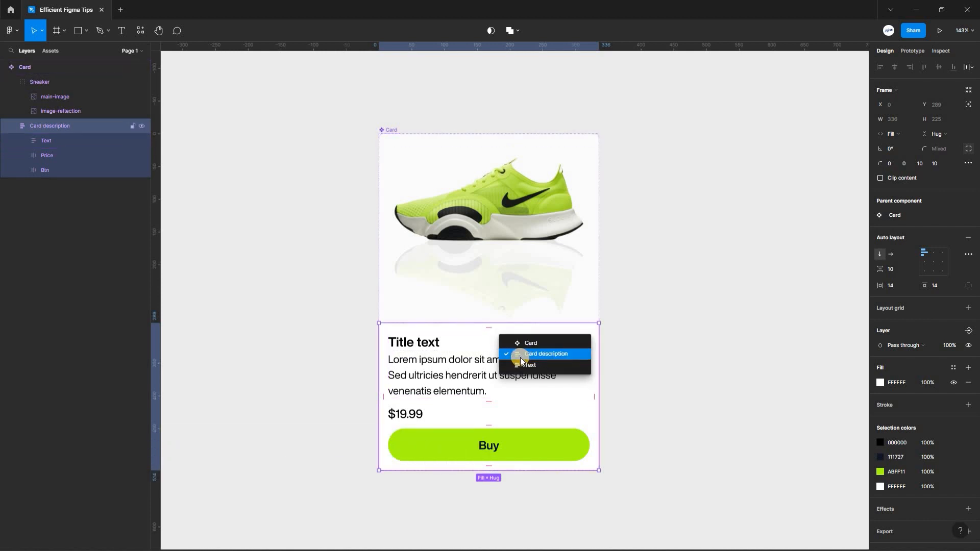
mouse_move(549, 359)
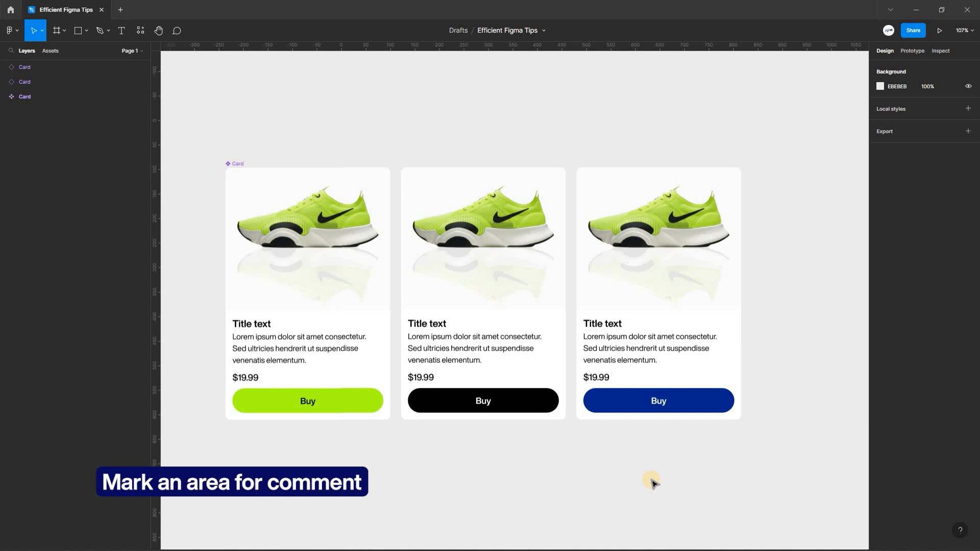
mouse_move(653, 470)
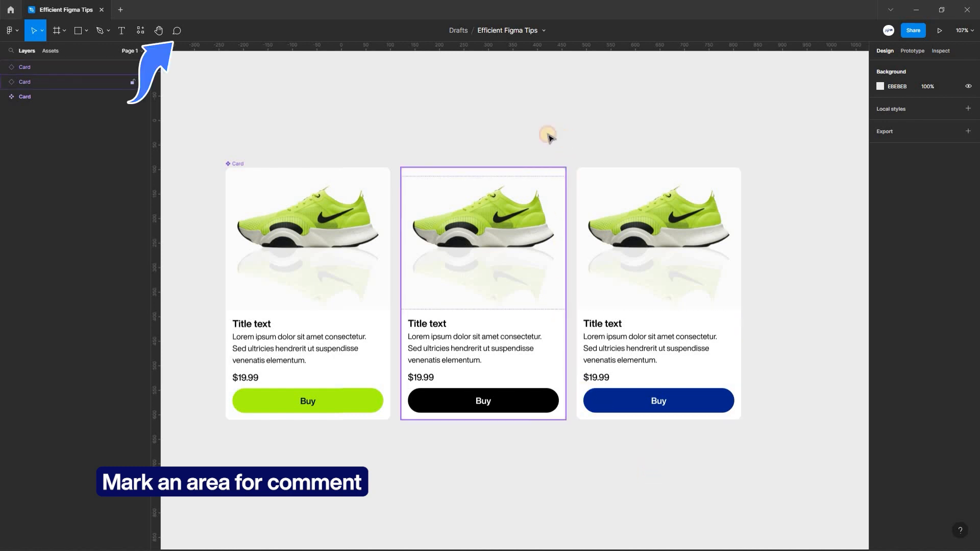
- Post an area comment 'Different card states' around the three sneaker cards, then return to Figma home
click(177, 29)
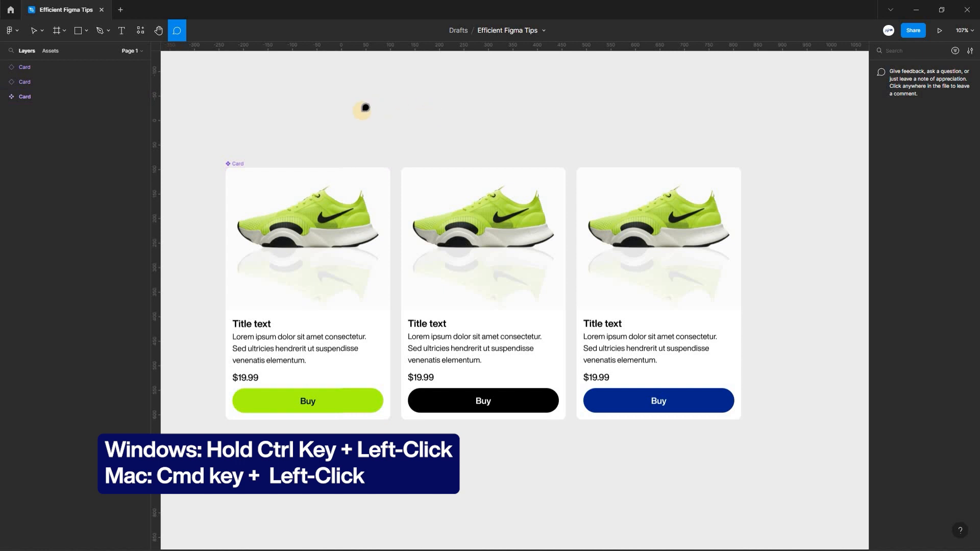
mouse_move(258, 122)
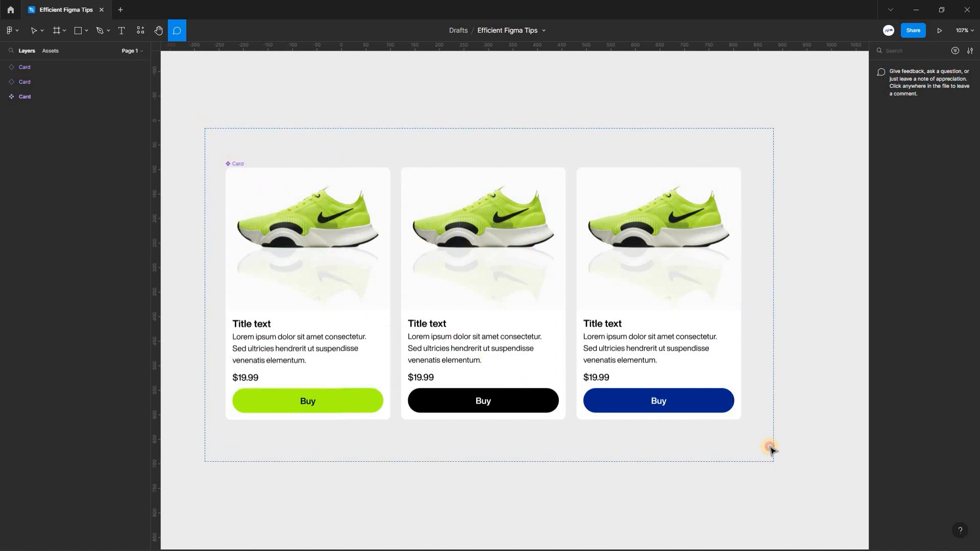
click(771, 447)
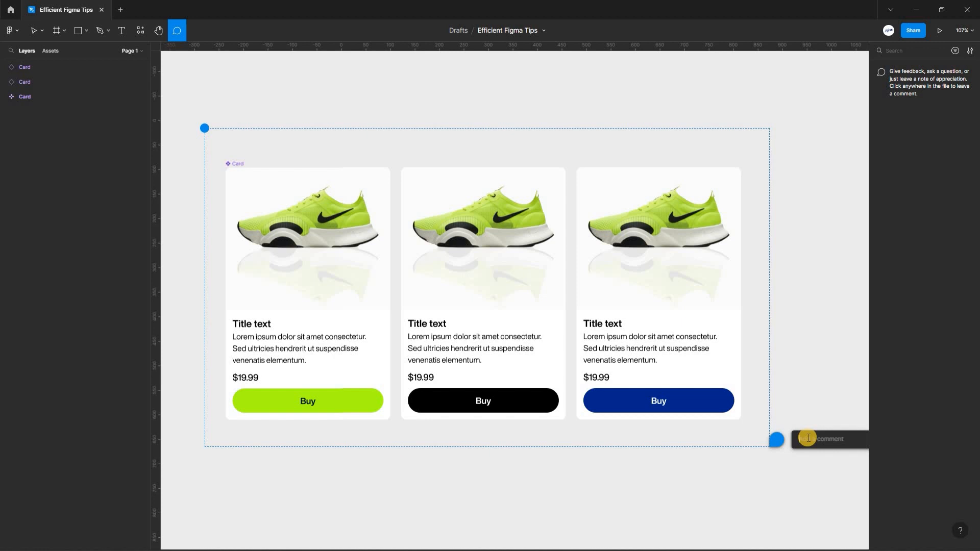
text(Di)
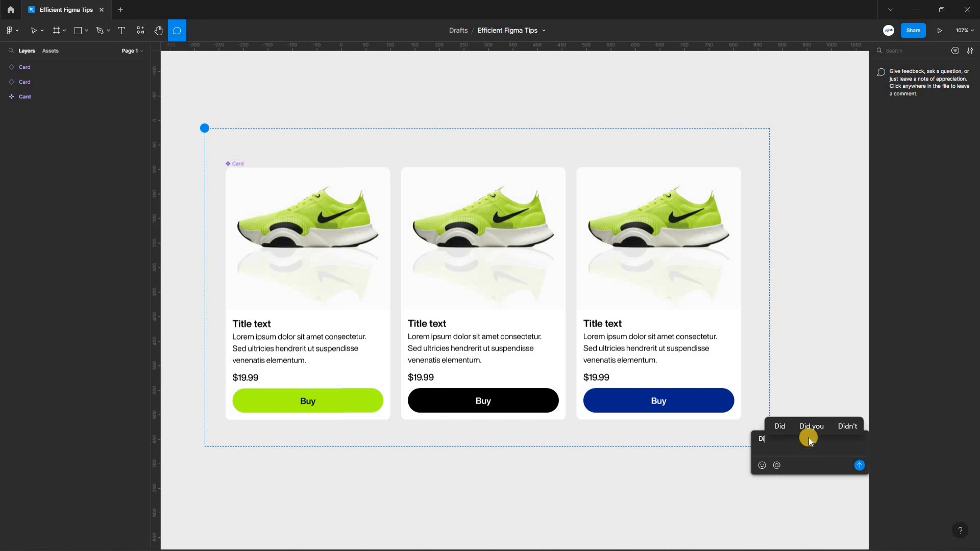
click(858, 465)
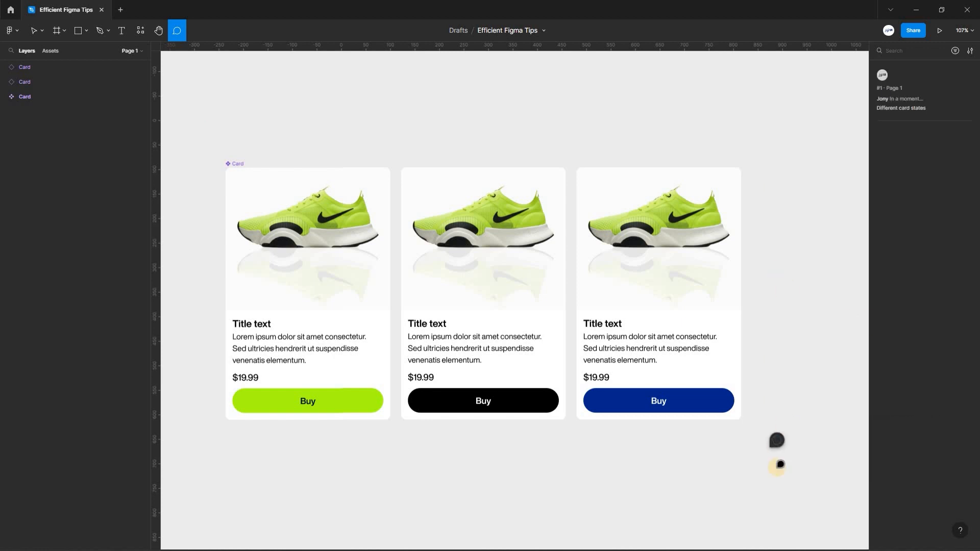
click(10, 9)
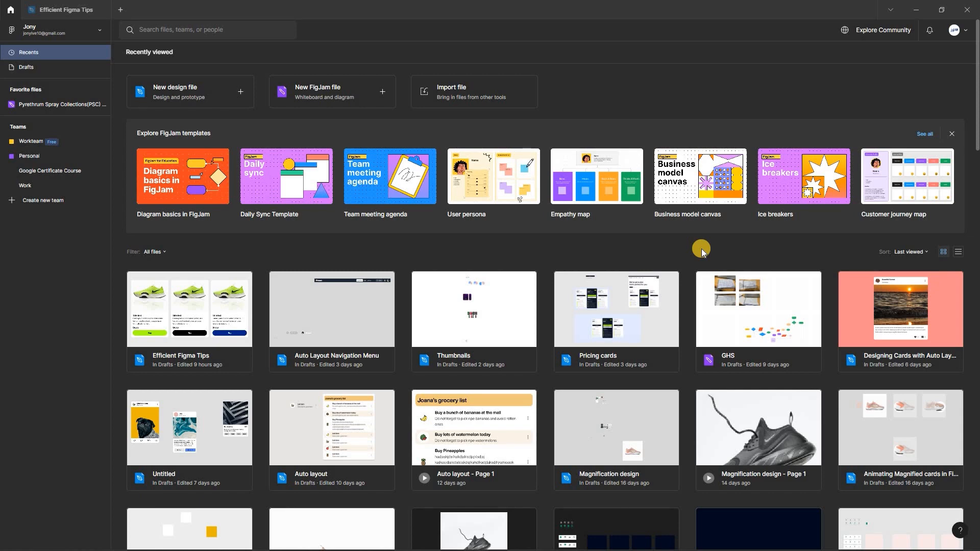
mouse_move(720, 250)
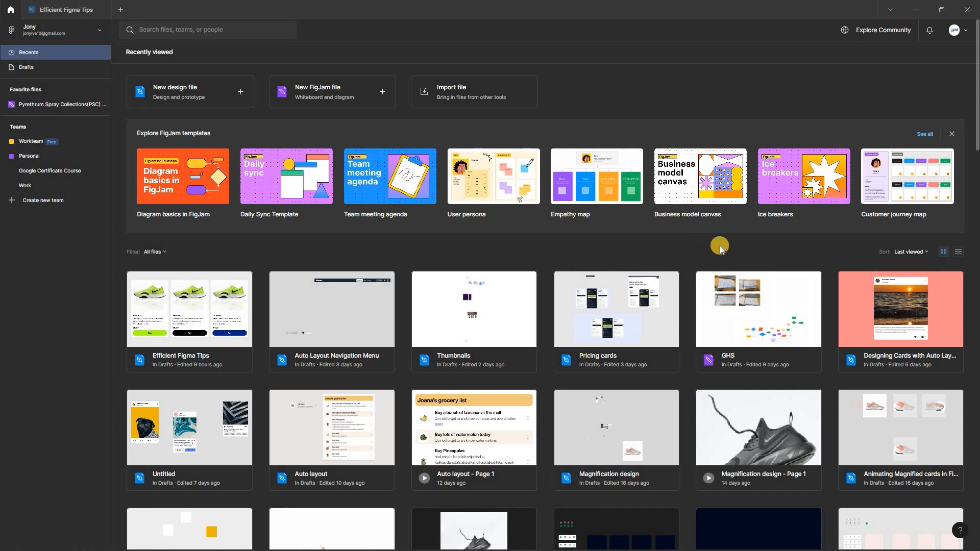
mouse_move(671, 245)
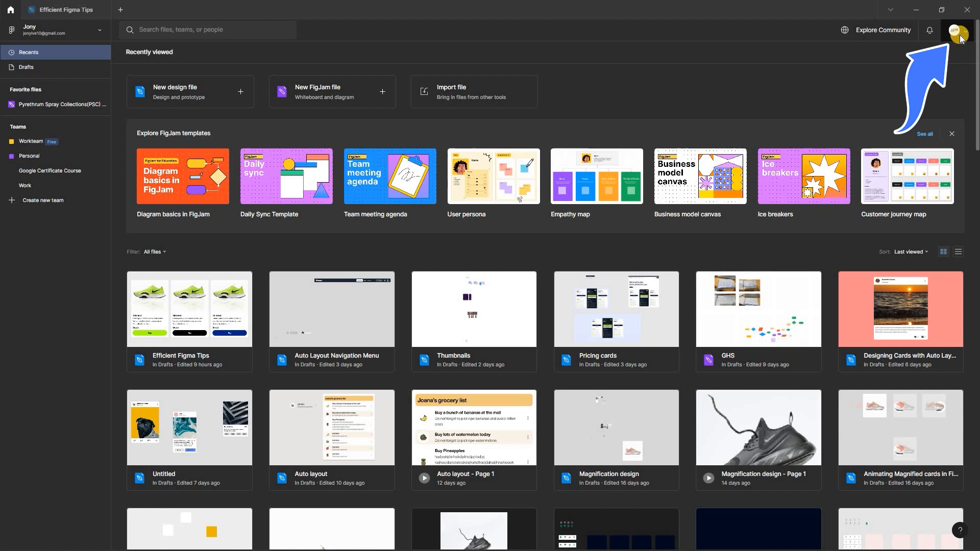
- Review the account settings' New features section with closed captions and component properties
click(954, 30)
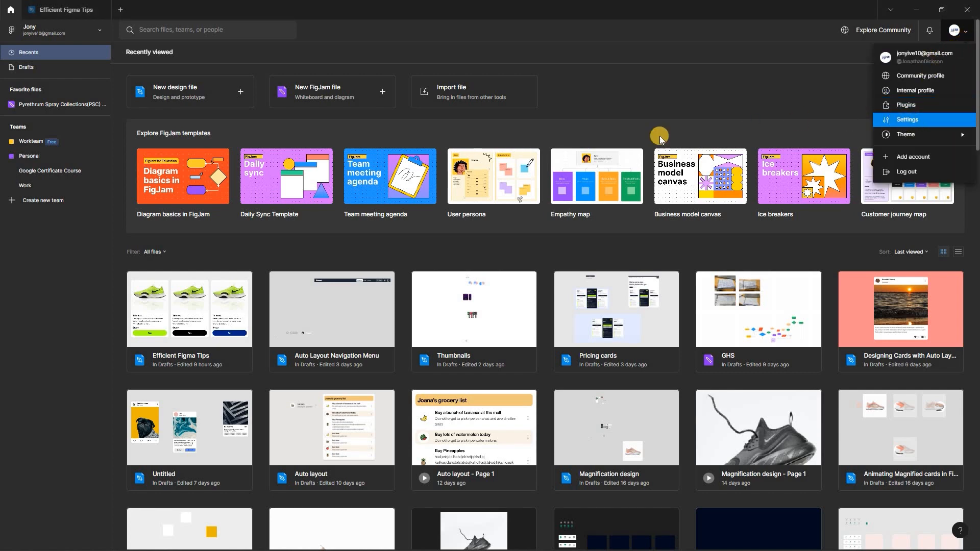
click(906, 119)
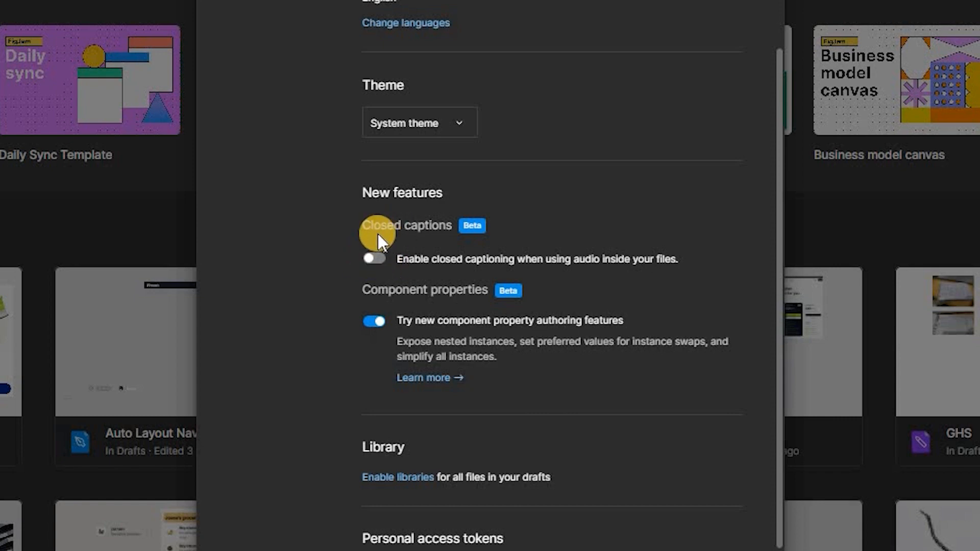
mouse_move(432, 262)
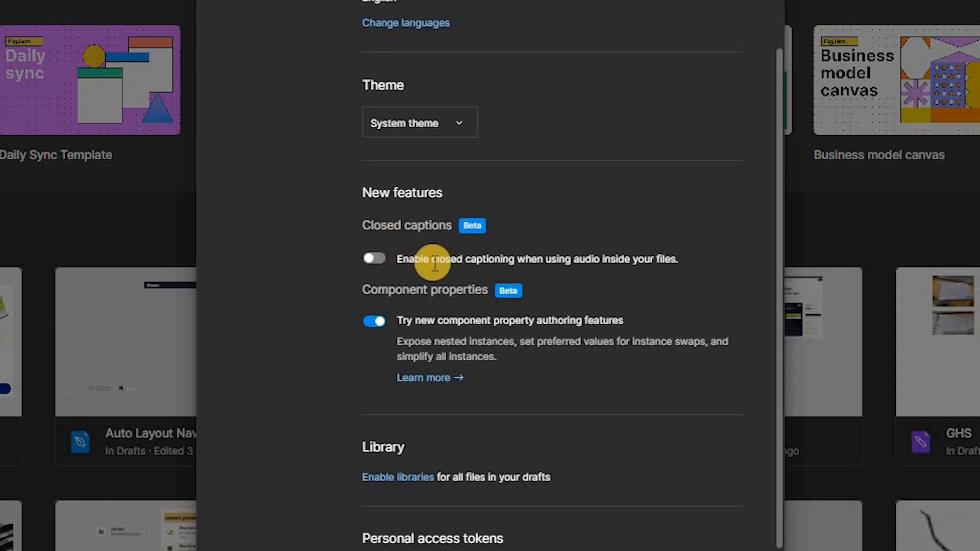
click(374, 258)
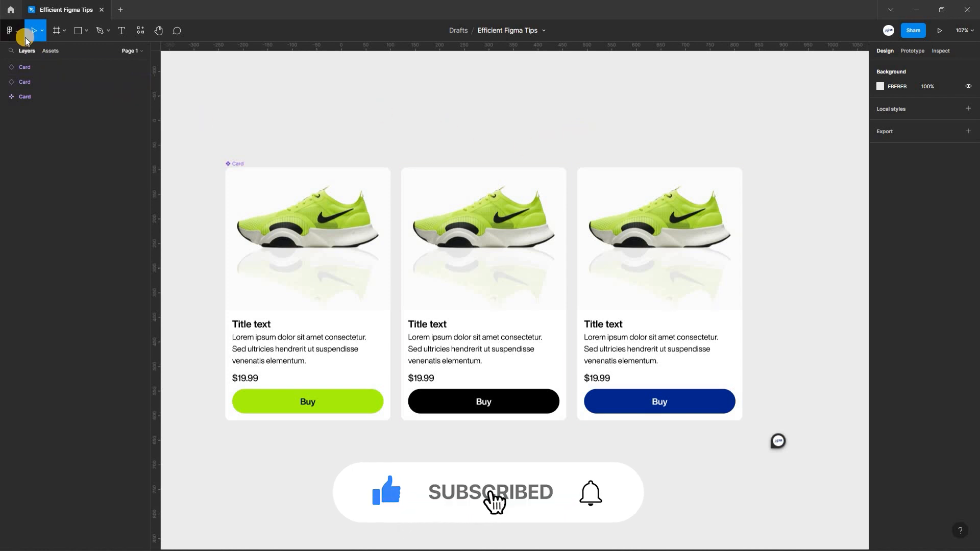
- Save a local .fig copy of Efficient Figma Tips into the offline Files folder
click(9, 29)
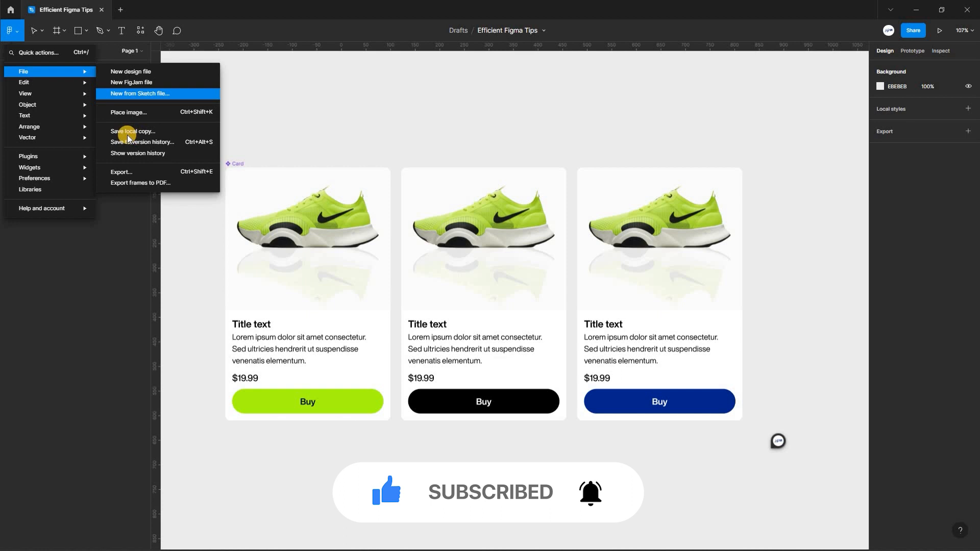
mouse_move(131, 131)
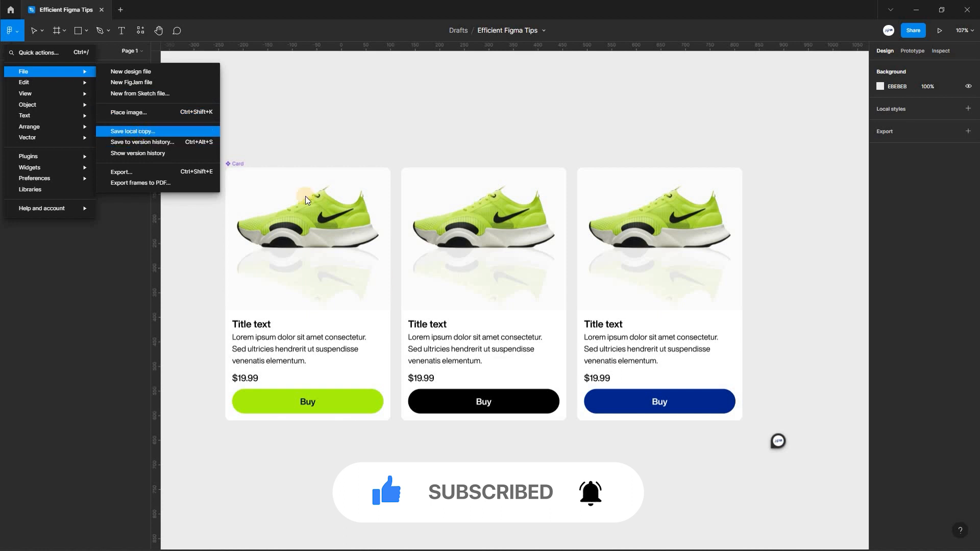
click(132, 132)
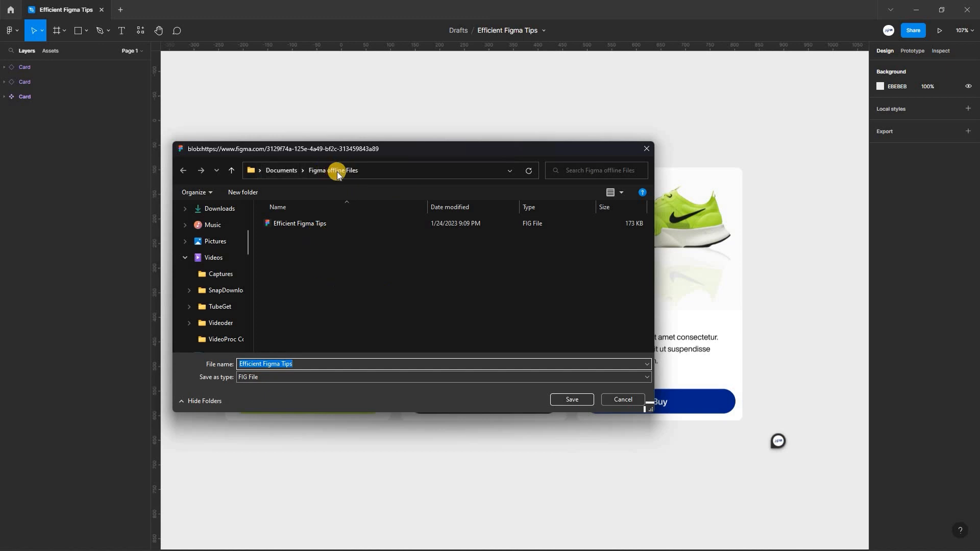
click(569, 400)
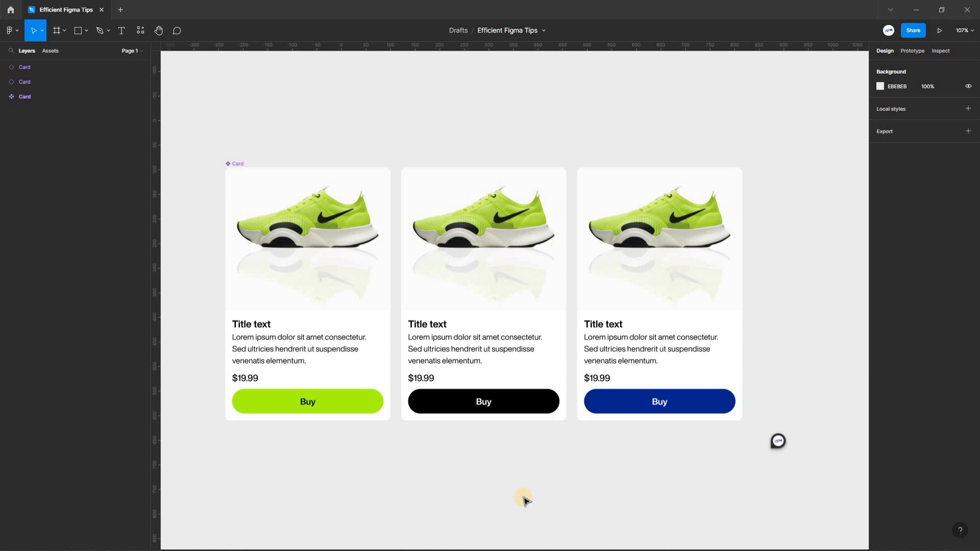
- Show version history and view the saved Test version with its more-actions menu
click(10, 30)
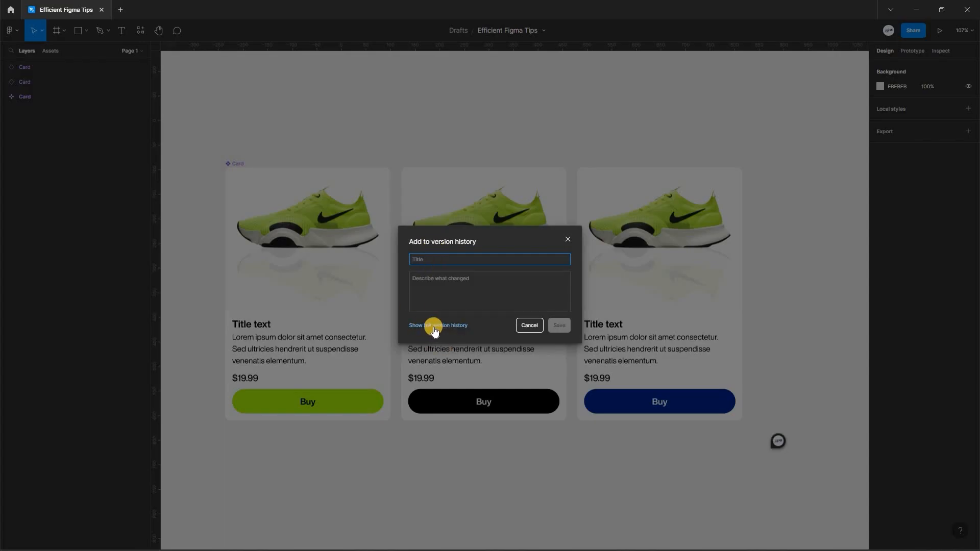
mouse_move(622, 291)
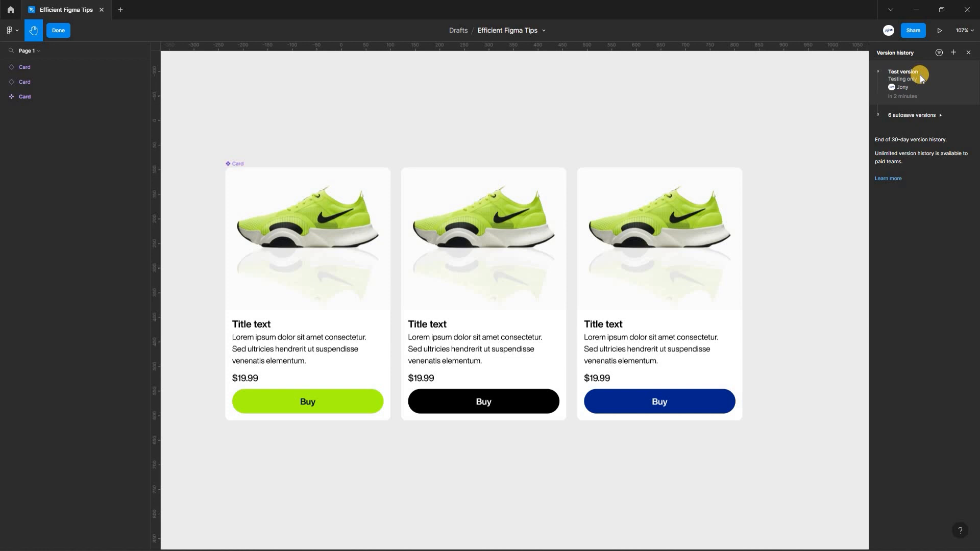
mouse_move(913, 93)
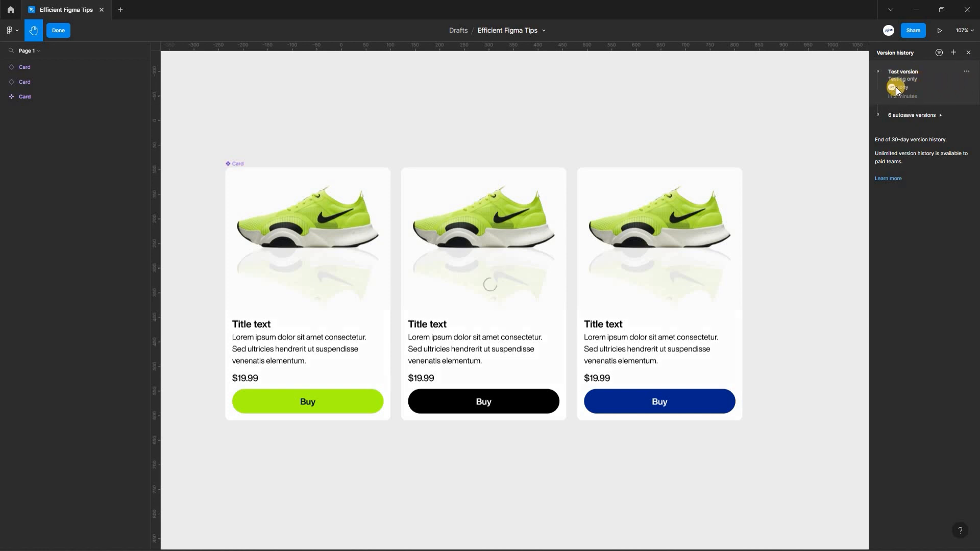
click(902, 74)
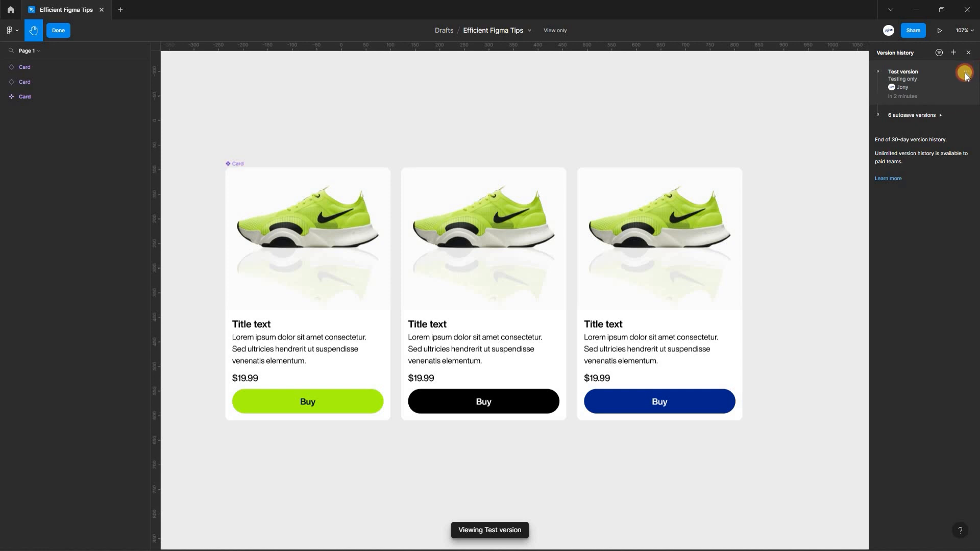
click(966, 71)
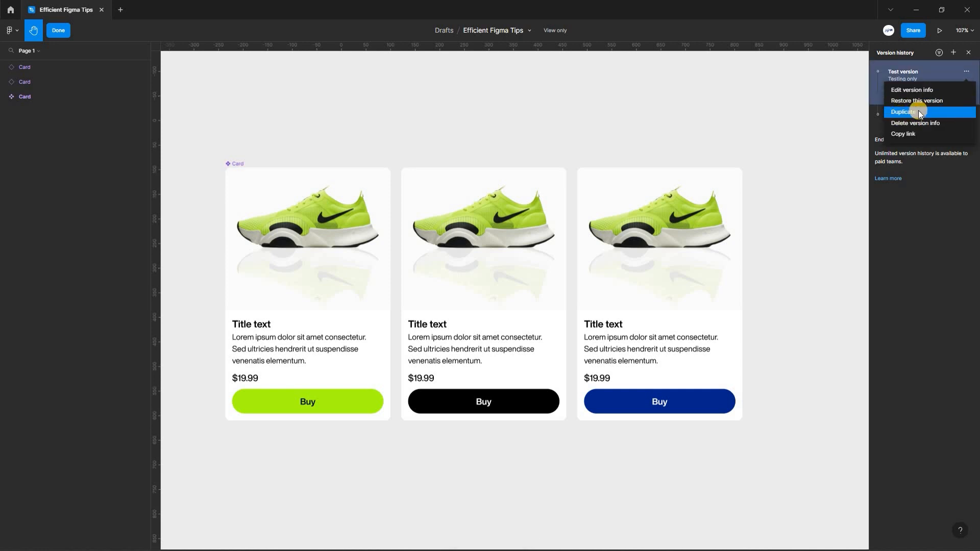
mouse_move(926, 123)
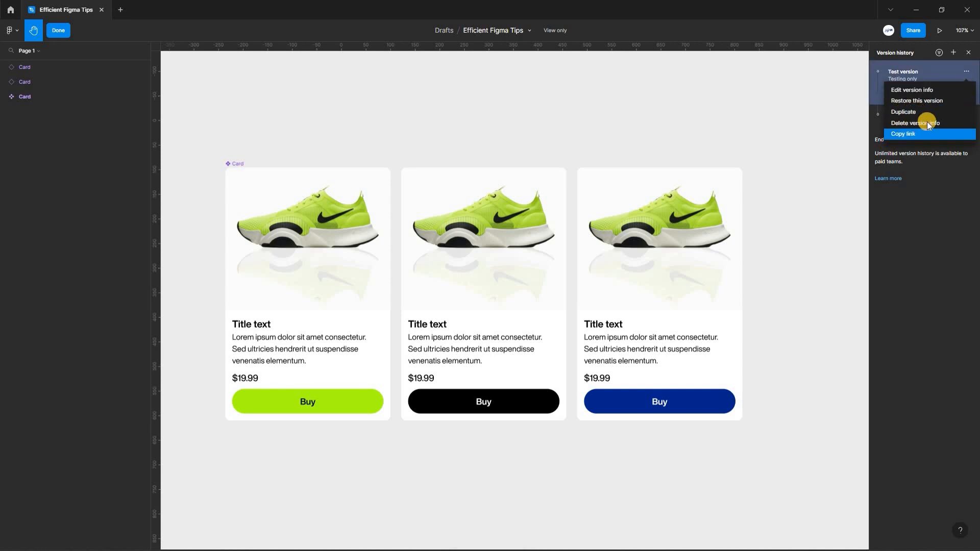
mouse_move(928, 123)
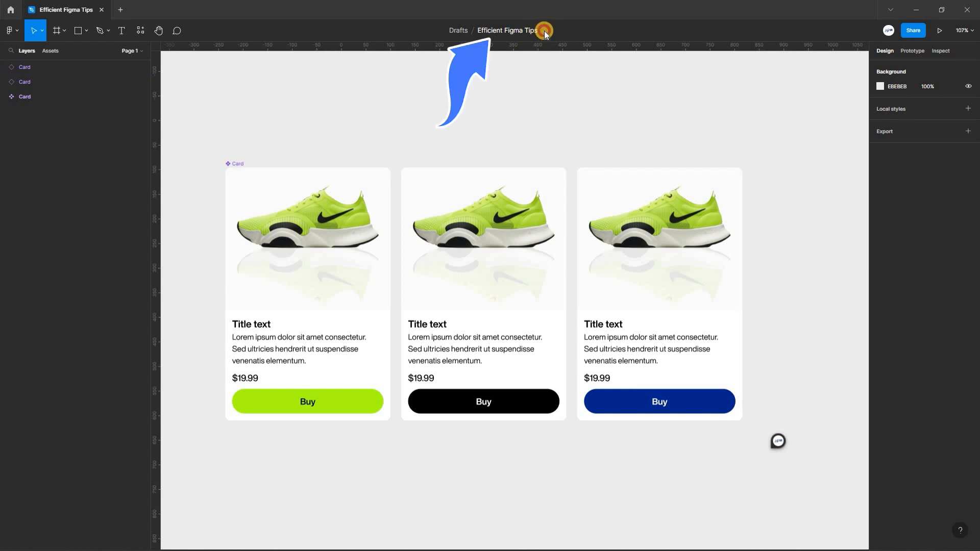
- Favorite the Efficient Figma Tips file and reopen it from the home screen
click(544, 31)
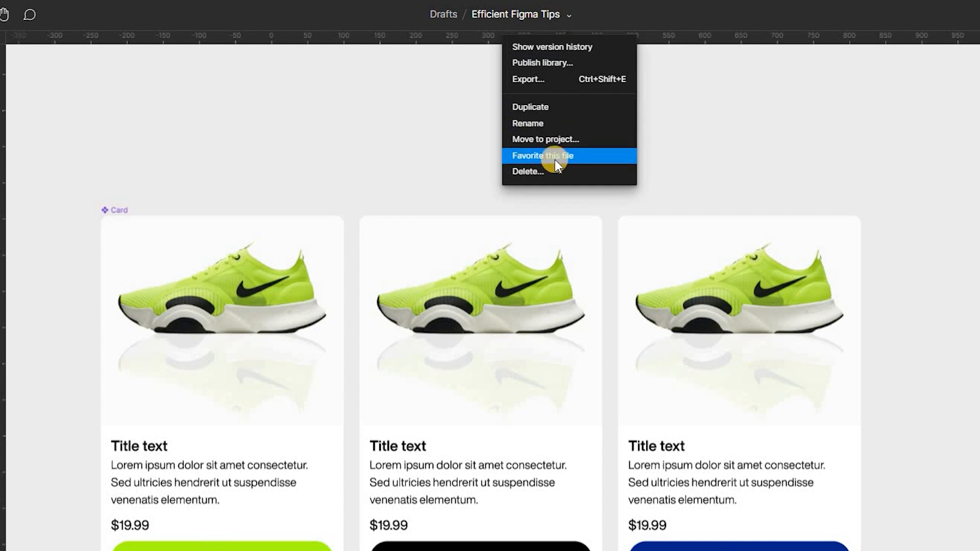
mouse_move(578, 162)
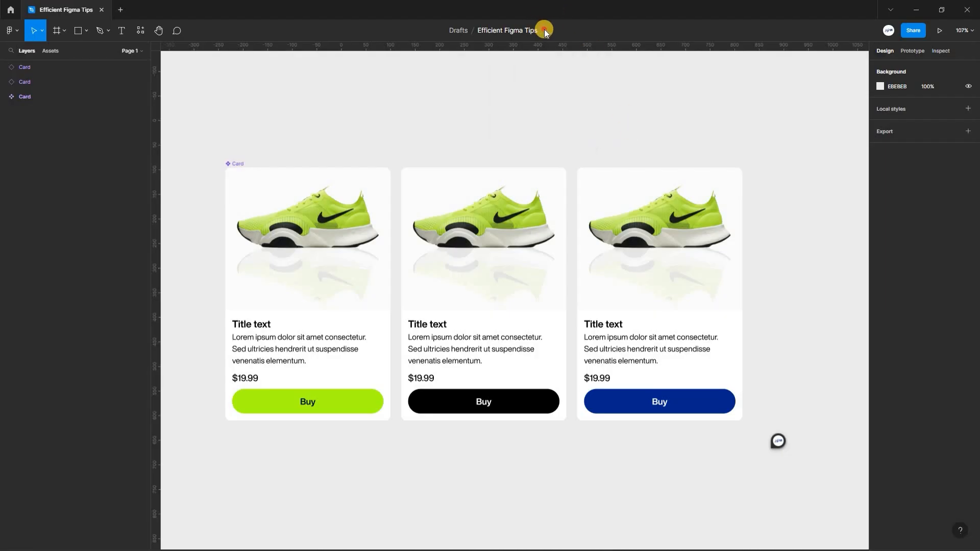
click(542, 30)
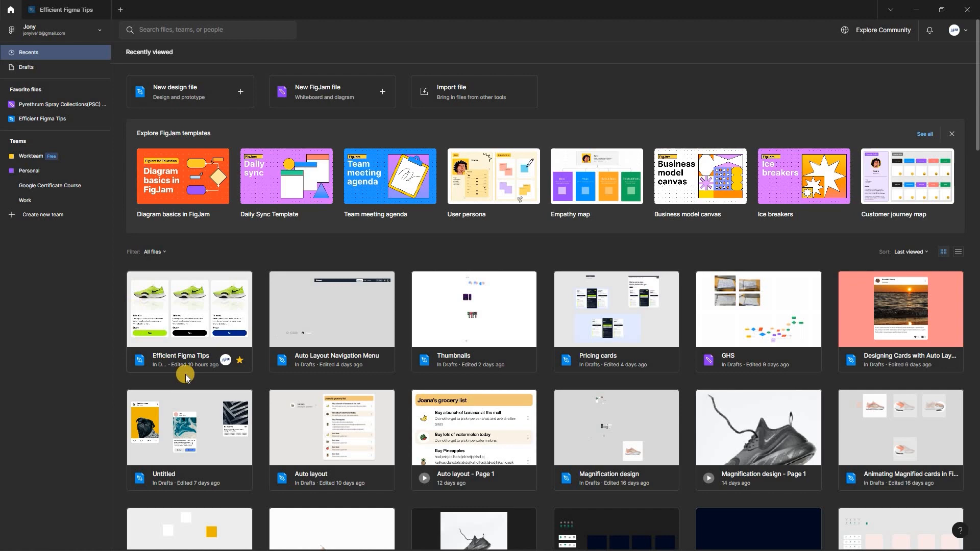
double_click(188, 307)
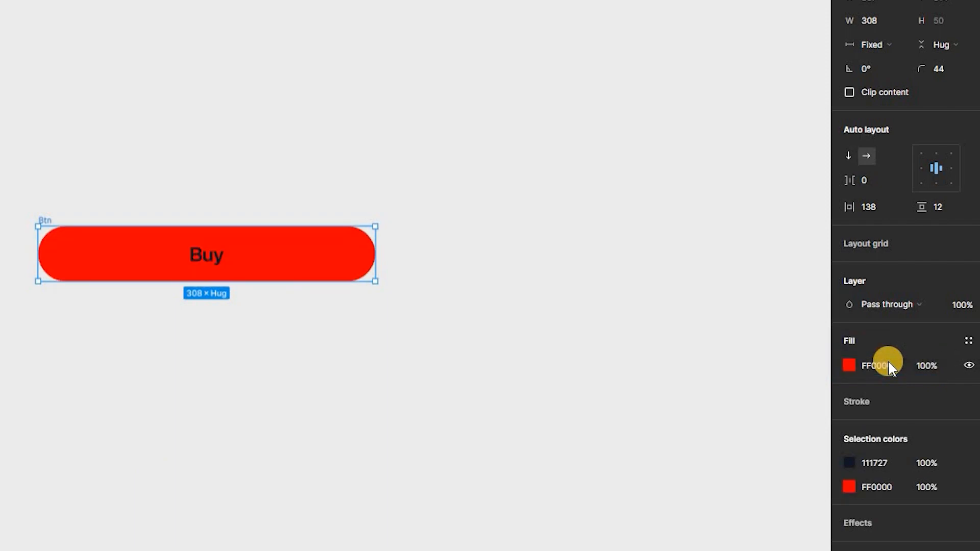
- Recolour the Buy button's fill to purple 800080 by entering the colour name 'purple'
click(875, 366)
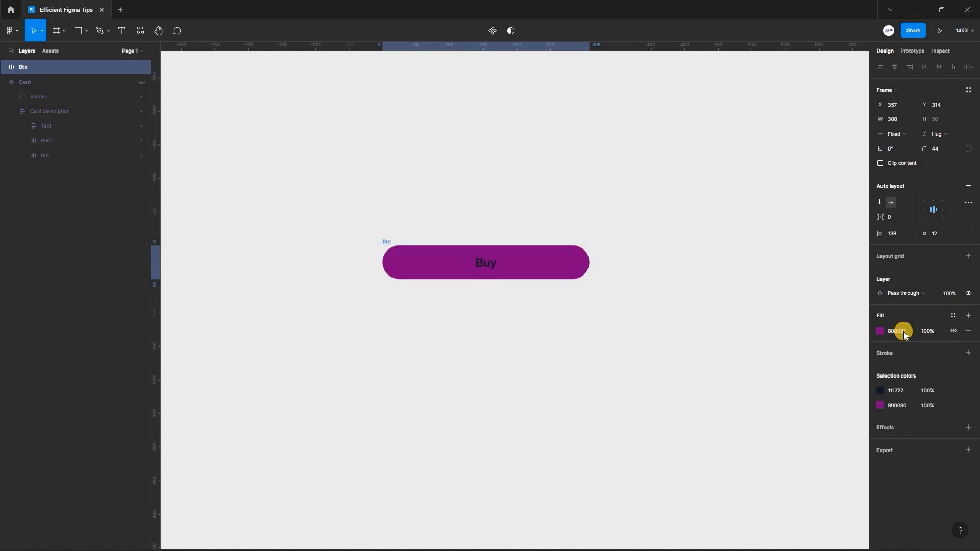
click(898, 330)
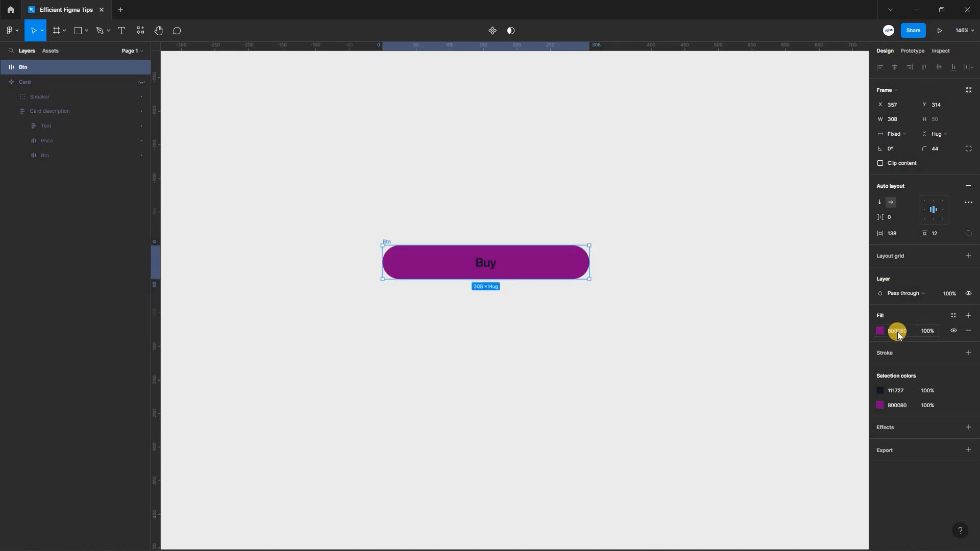